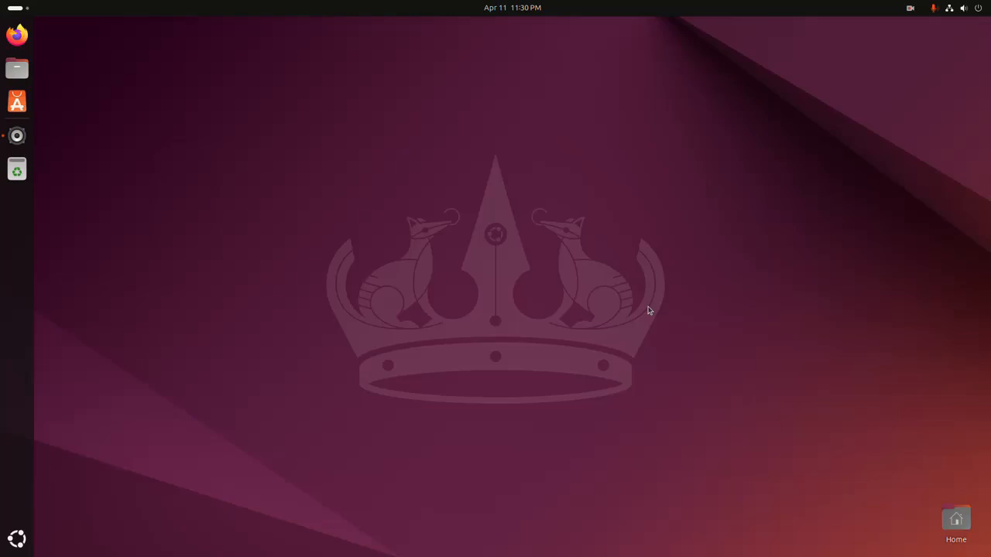
# Step: Show Other Locations in Files and dismiss the failed Development Works mount error
pyautogui.click(17, 68)
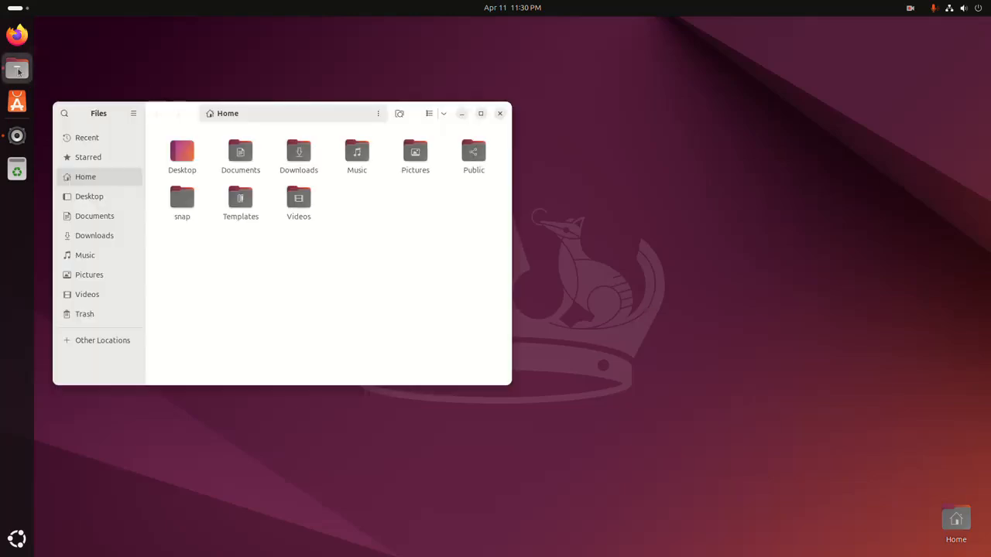
pyautogui.click(480, 113)
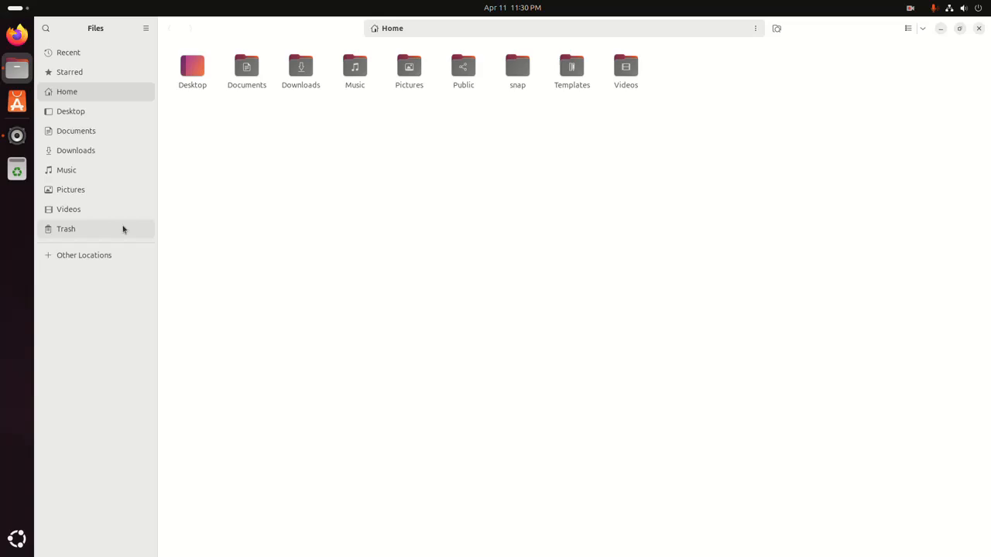
pyautogui.click(84, 254)
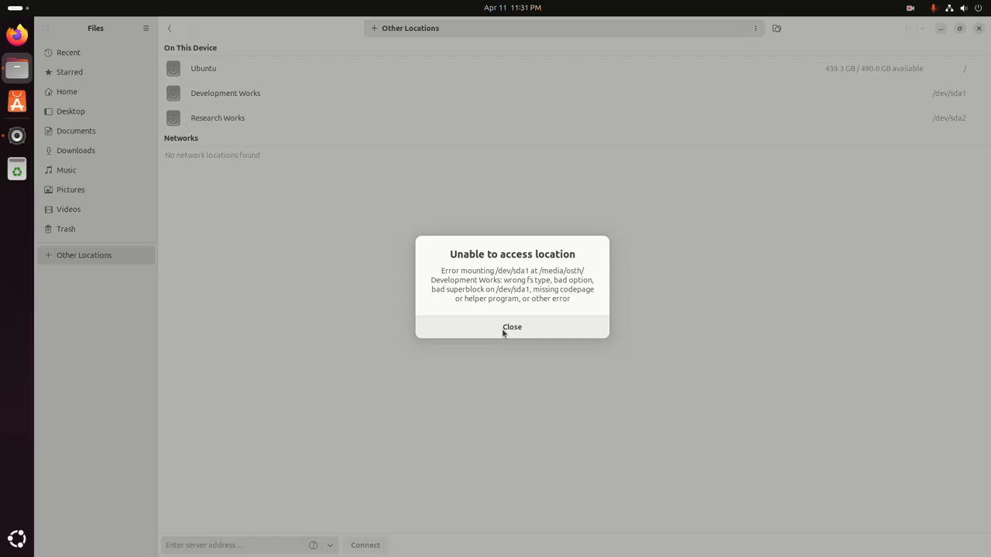
pyautogui.click(512, 327)
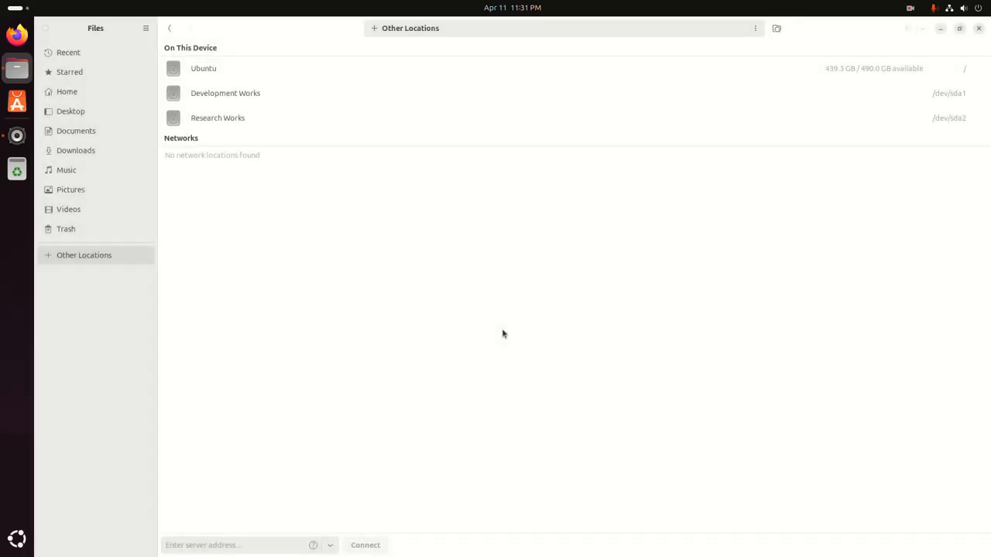
# Step: In Disks, try mounting Development Works on the 1.0 TB Hard Disk and dismiss the error
pyautogui.click(978, 29)
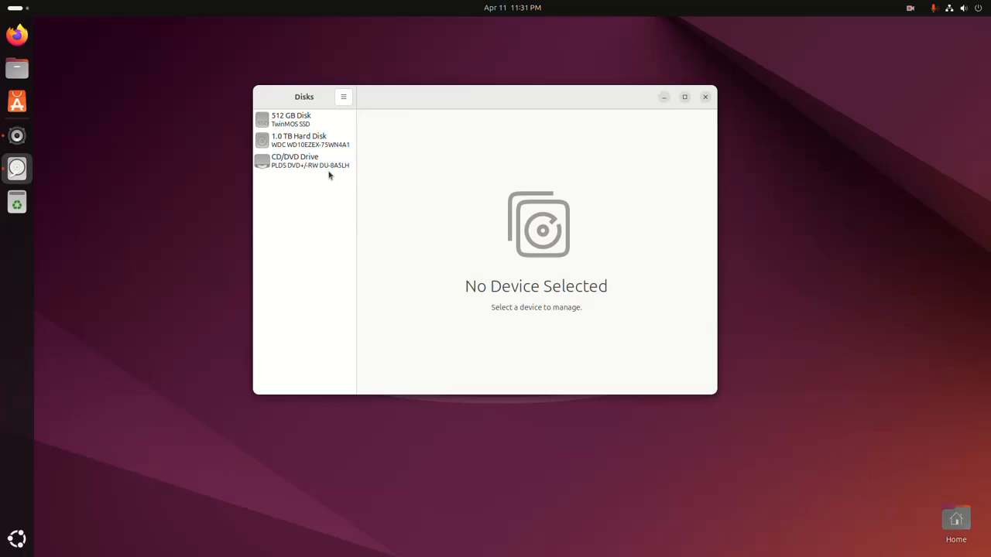
pyautogui.click(302, 140)
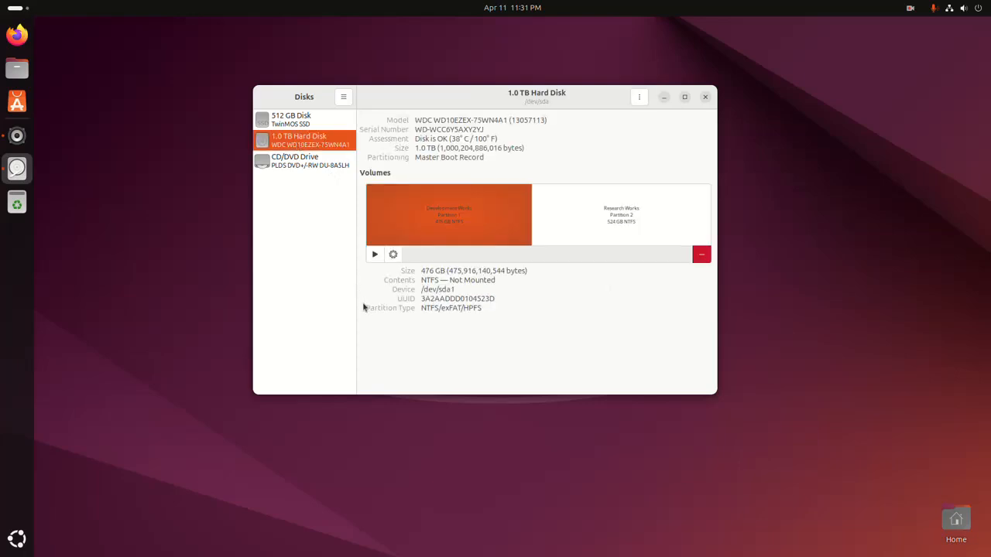
pyautogui.moveTo(375, 254)
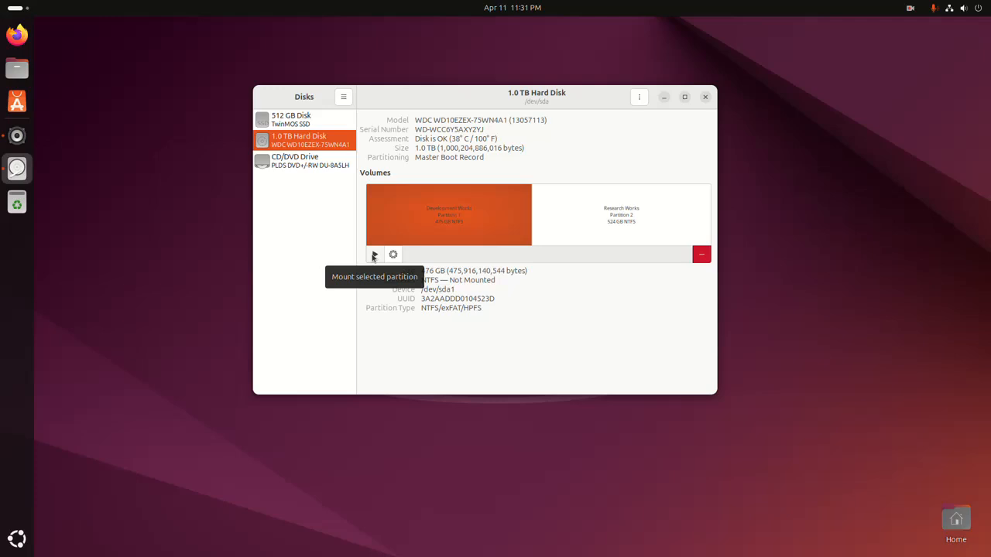
pyautogui.click(374, 254)
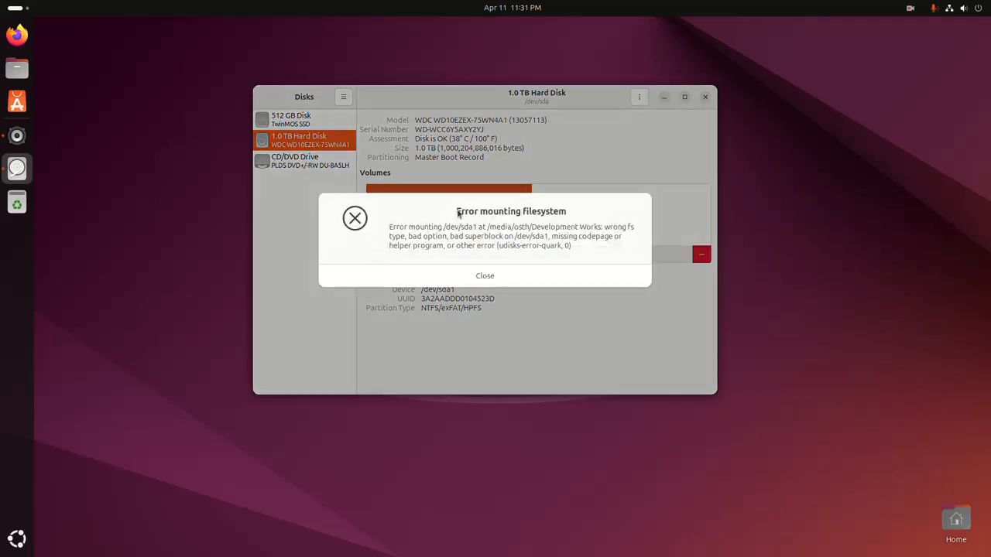
pyautogui.moveTo(573, 213)
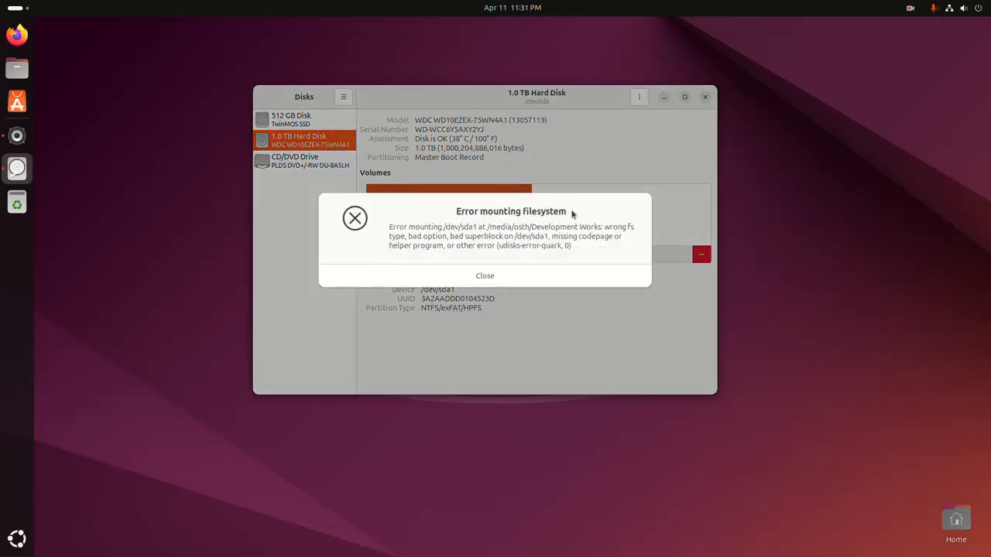
pyautogui.moveTo(563, 223)
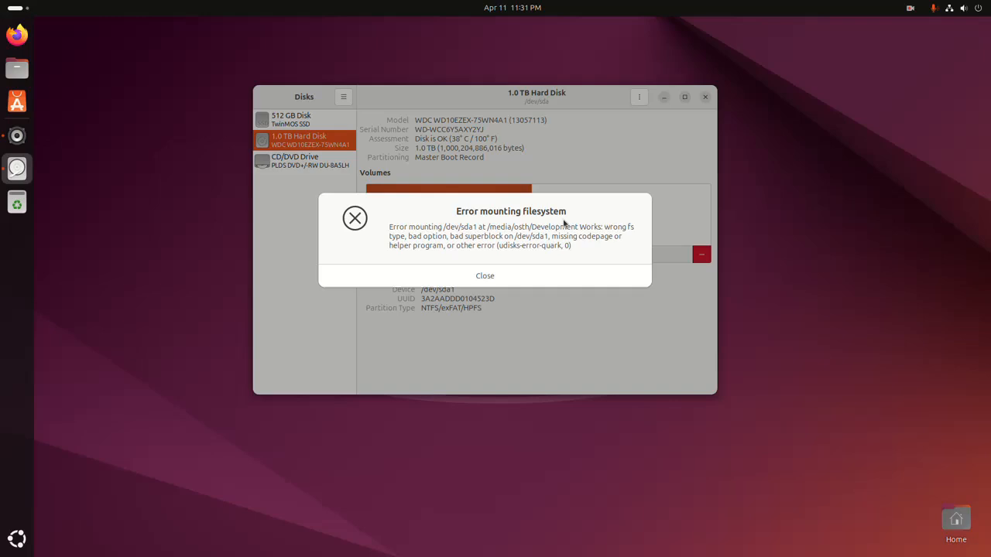
pyautogui.click(485, 276)
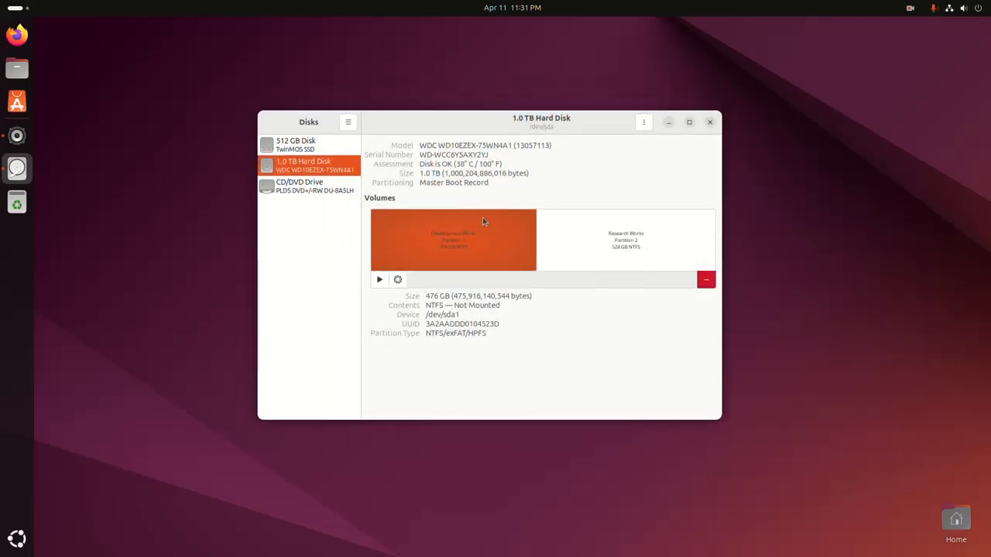
# Step: Bring up Edit Mount Options for the Development Works partition
pyautogui.click(454, 240)
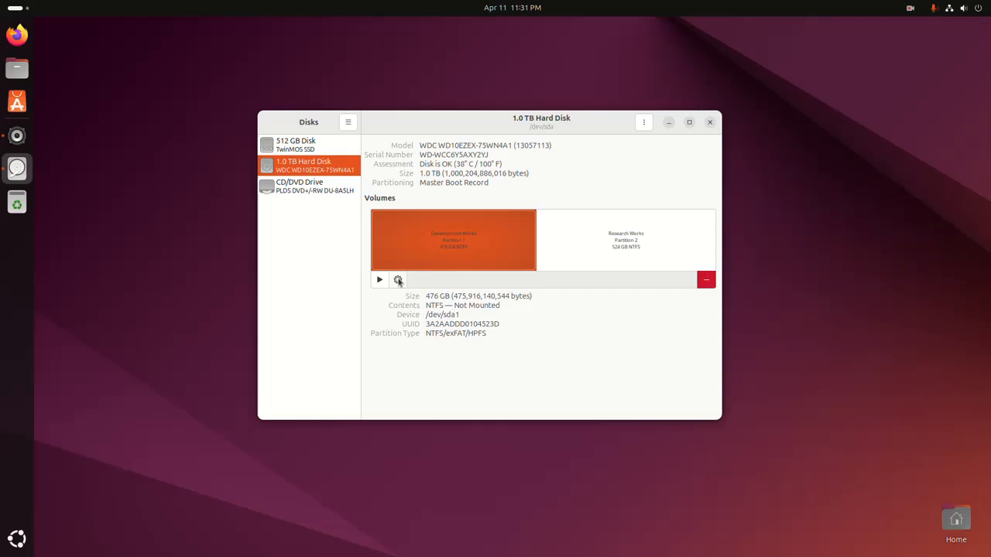
pyautogui.moveTo(398, 280)
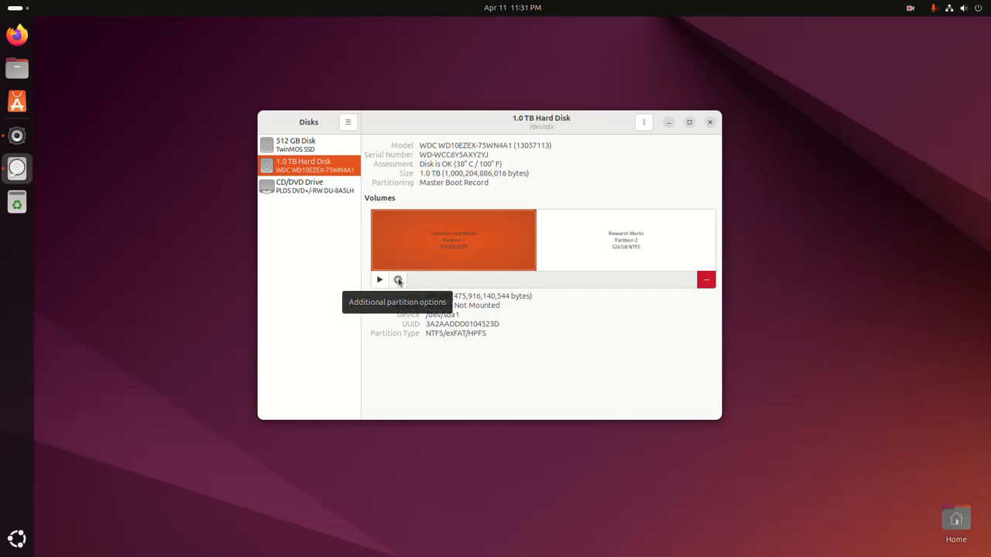
pyautogui.click(398, 279)
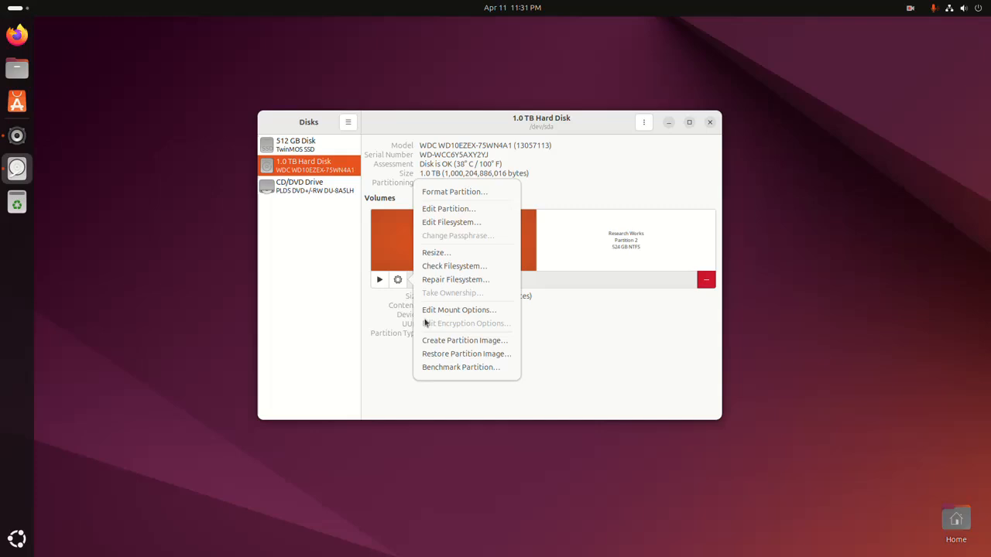
pyautogui.click(458, 310)
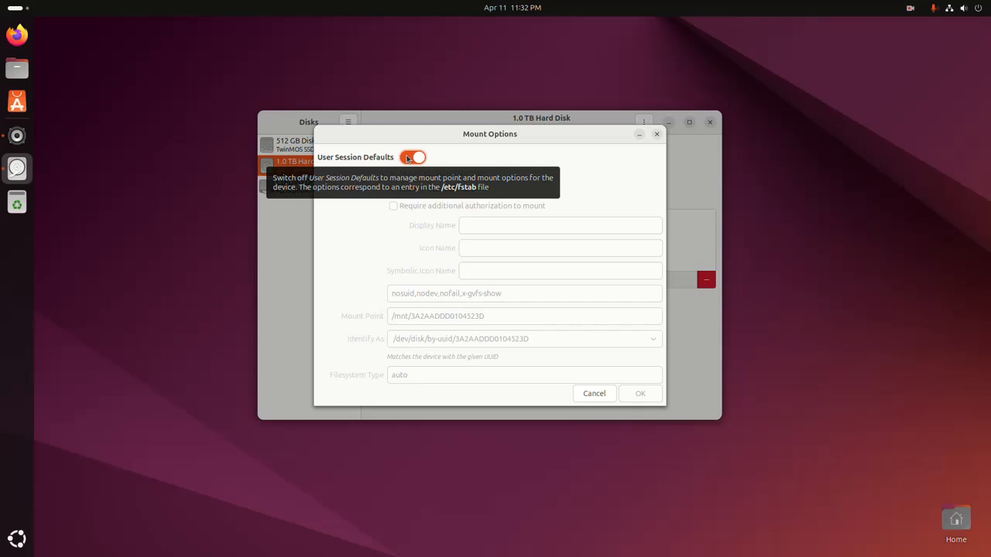
# Step: Turn off User Session Defaults, mounting at /mnt/3A2AADDD0104523D at startup, and authenticate to save
pyautogui.click(413, 157)
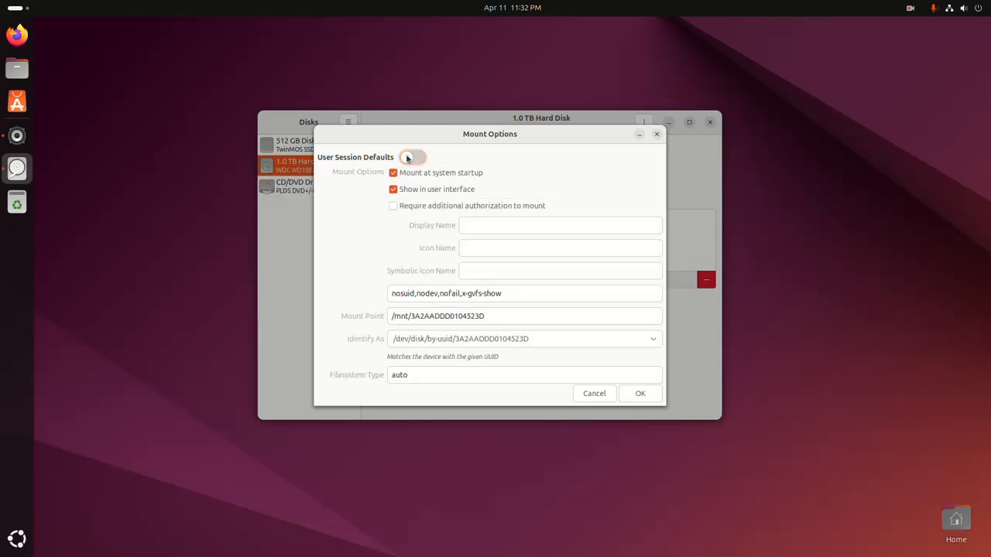
pyautogui.click(413, 157)
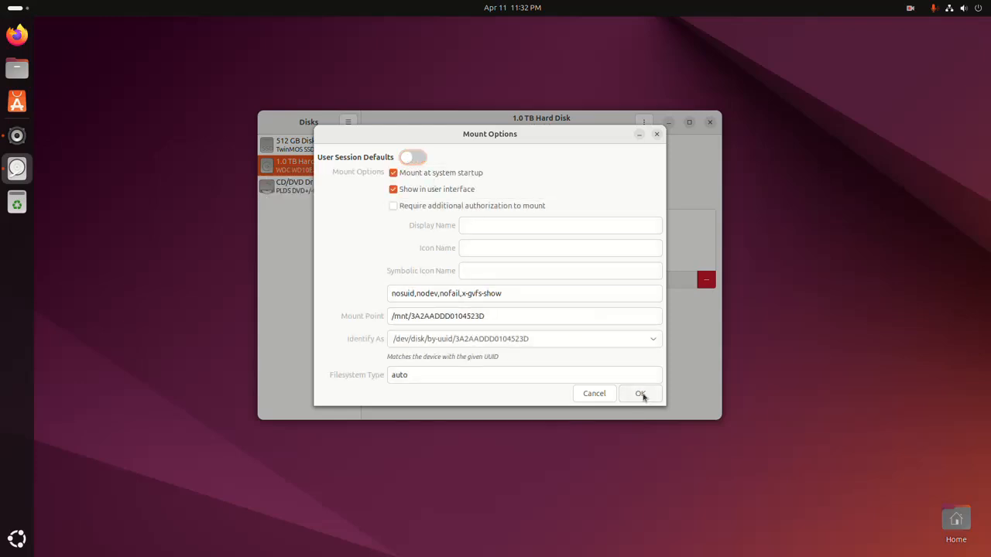
pyautogui.click(640, 395)
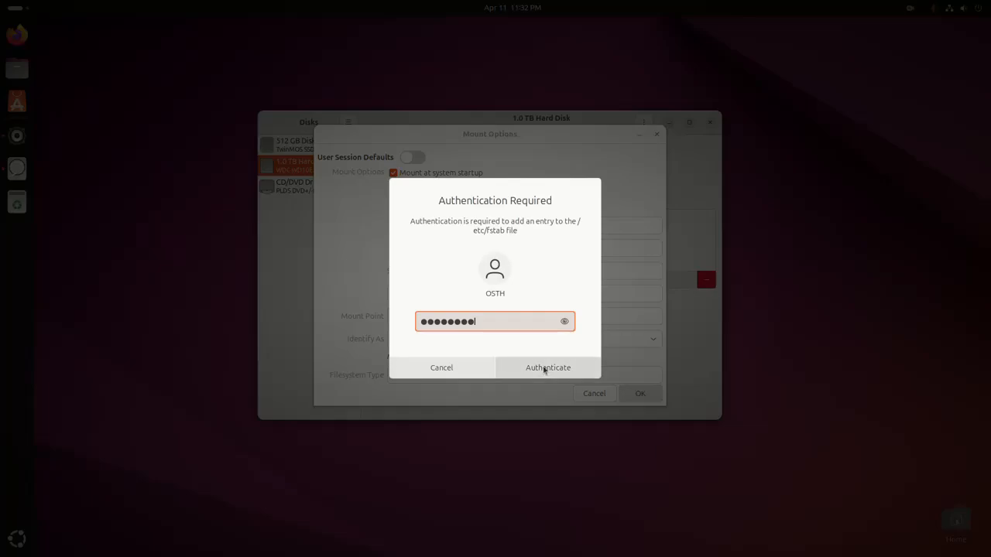
pyautogui.click(548, 367)
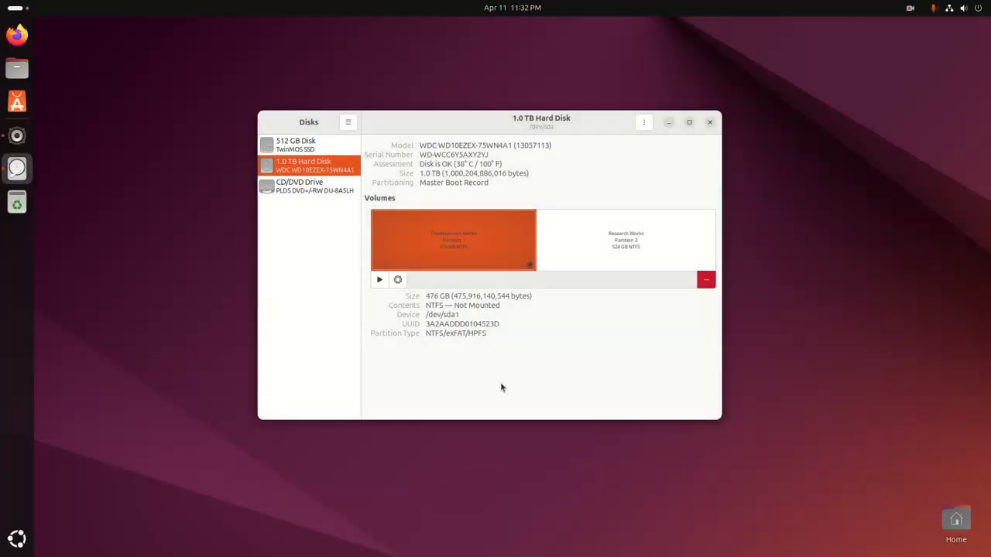
pyautogui.moveTo(400, 346)
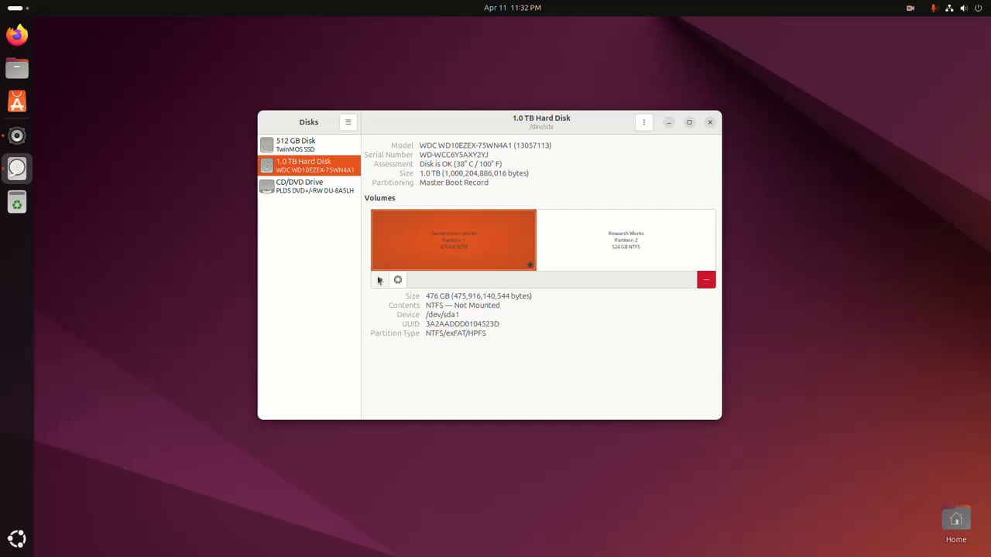
pyautogui.click(379, 280)
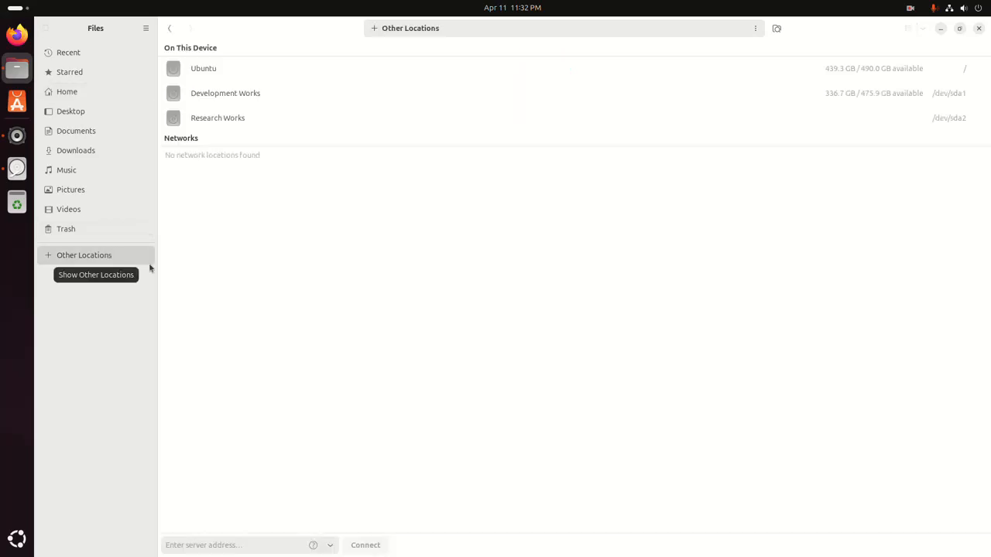
pyautogui.moveTo(835, 93)
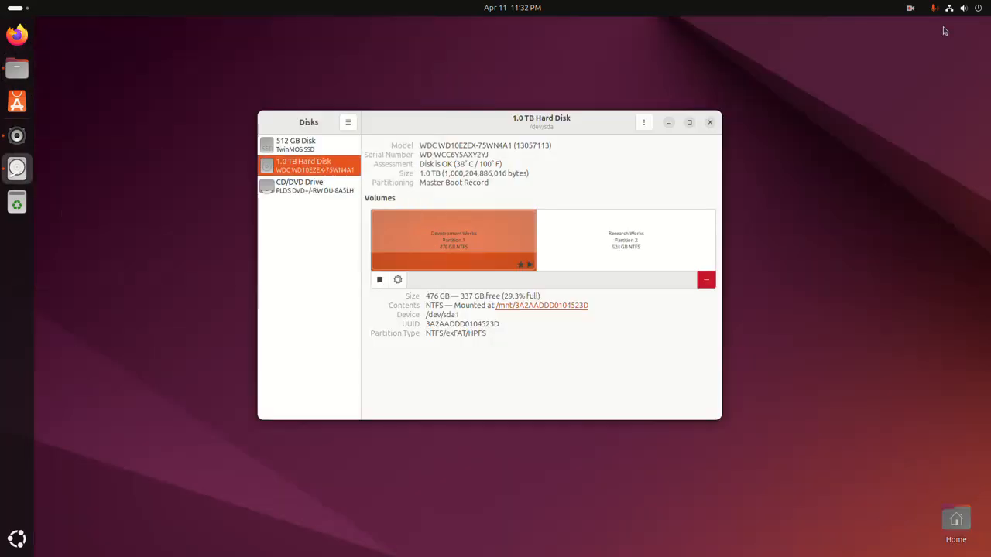
pyautogui.click(379, 280)
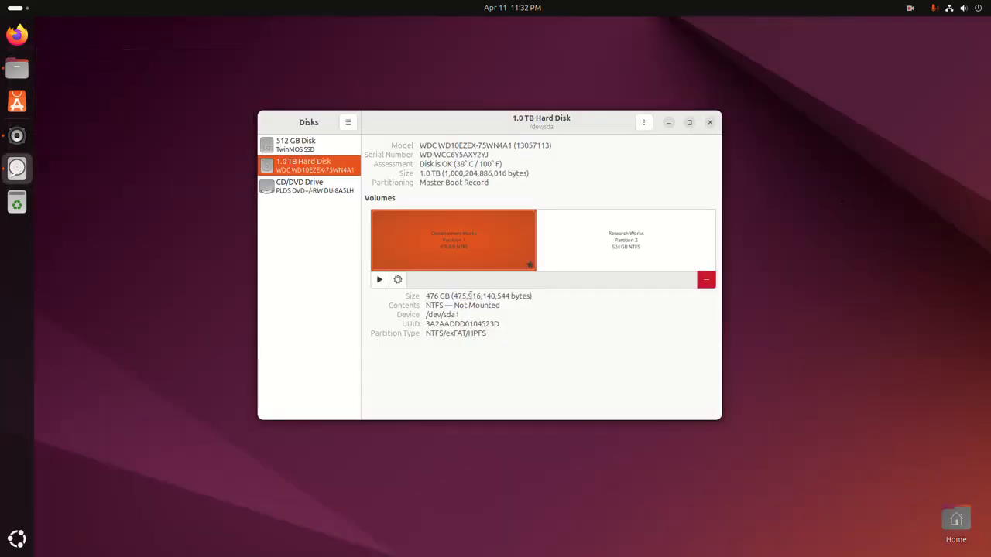
pyautogui.moveTo(841, 330)
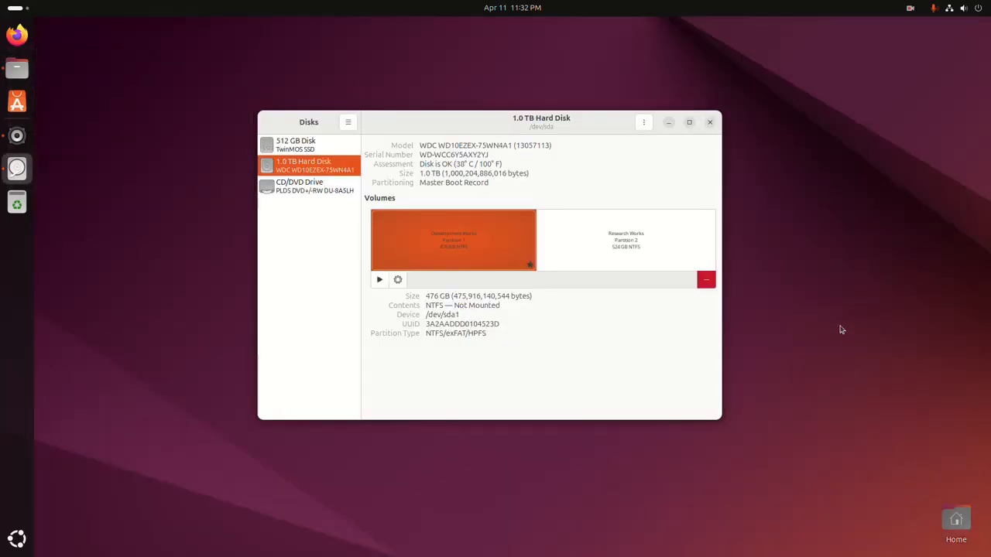